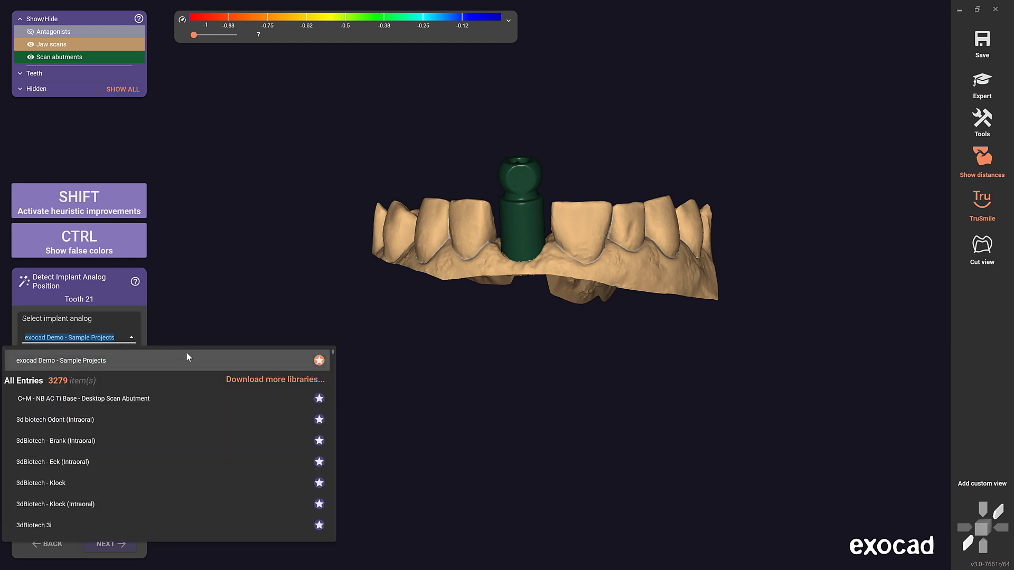
mouse_move(243, 376)
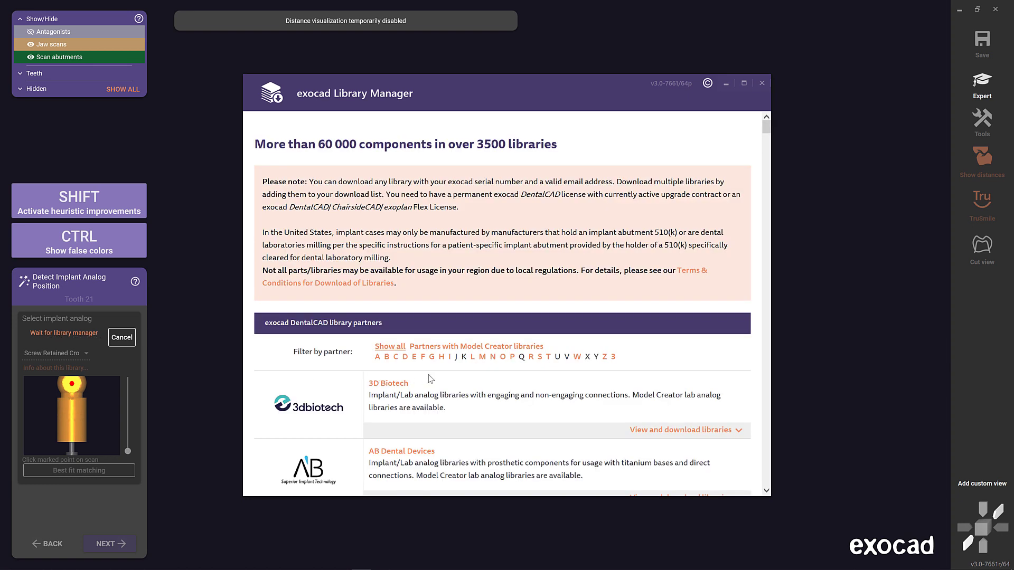
- Filter partners by Z and queue the Zimmer Biomet DentalCAD package, then review the download list
left_click(604, 357)
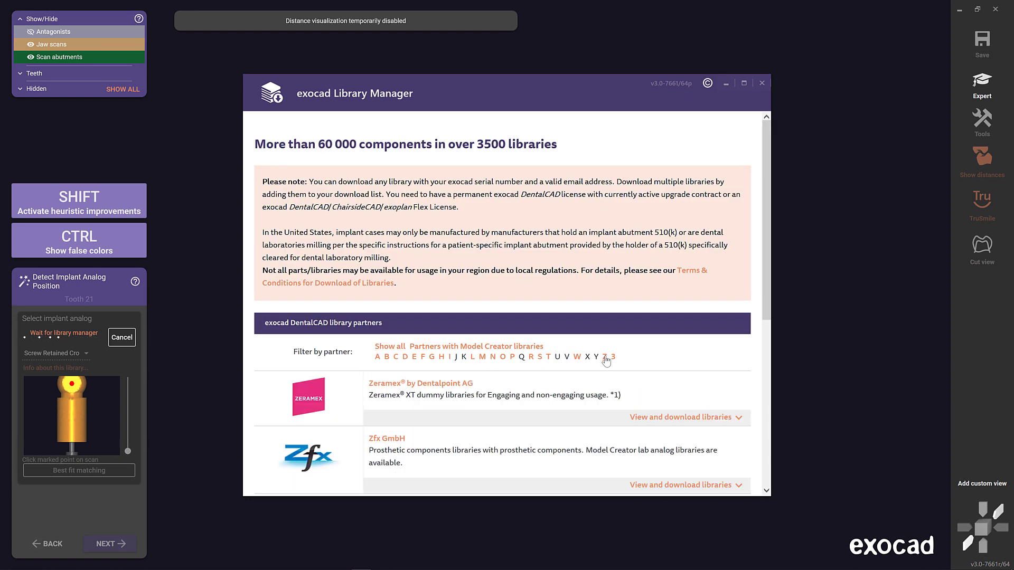
scroll("down", 3)
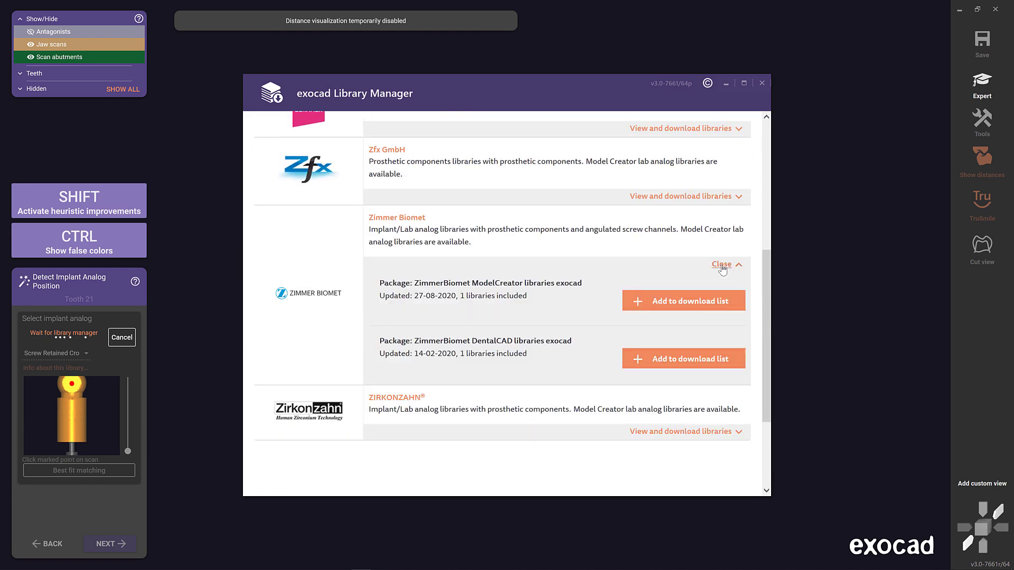
mouse_move(690, 362)
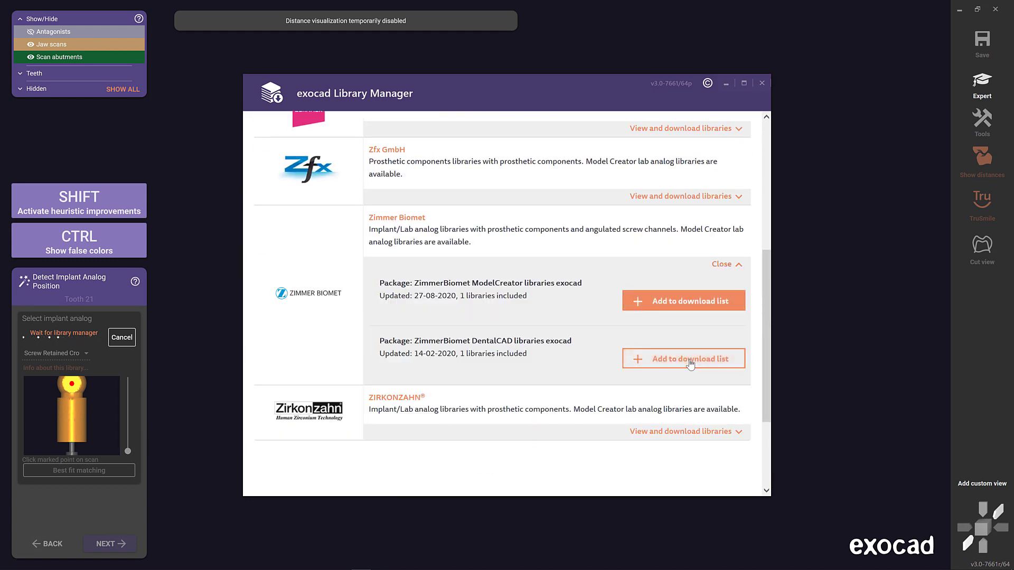
left_click(689, 359)
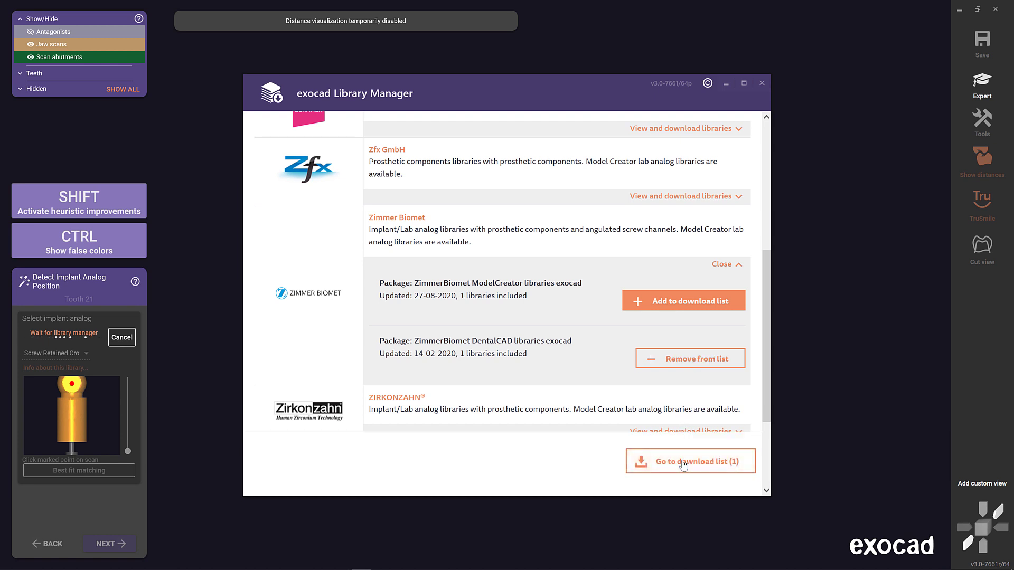
left_click(690, 460)
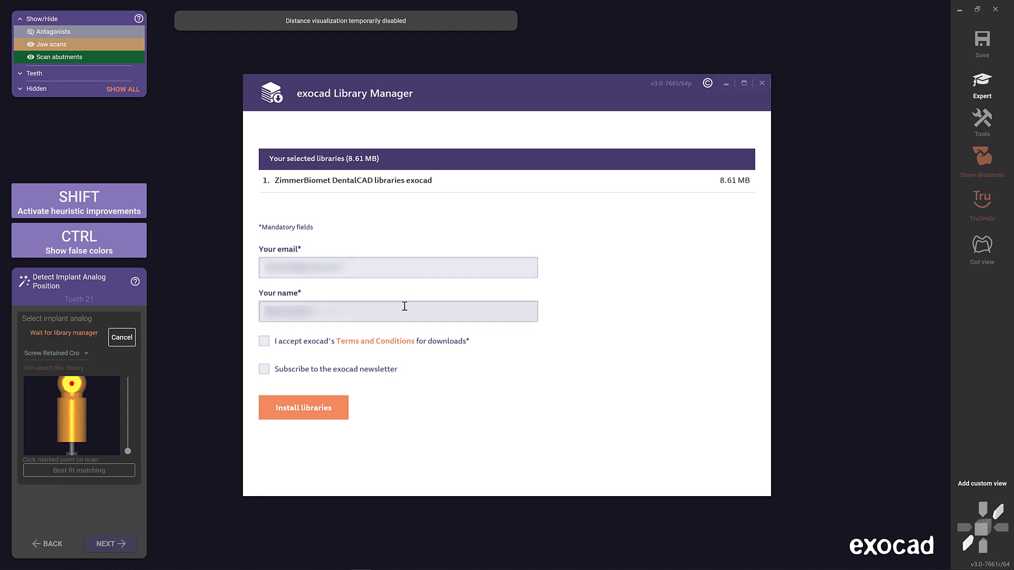
mouse_move(312, 332)
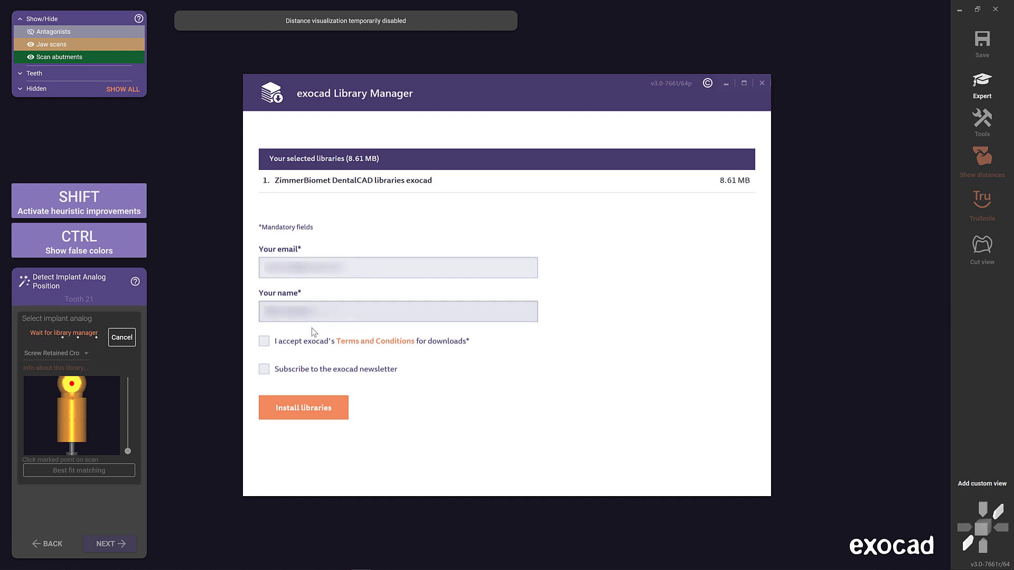
- Accept the download terms, install the libraries, and close the Library Manager
left_click(304, 407)
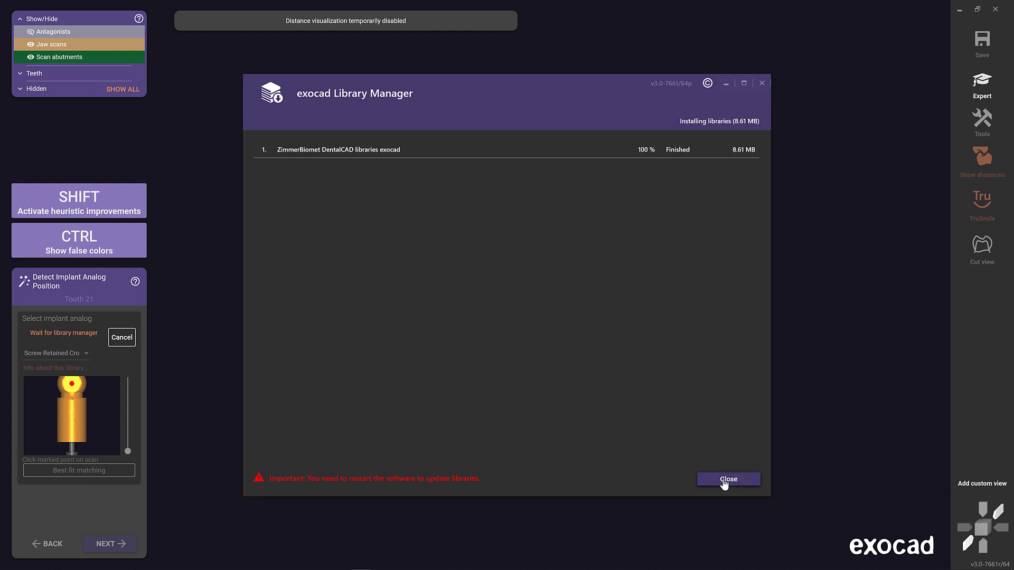
left_click(729, 480)
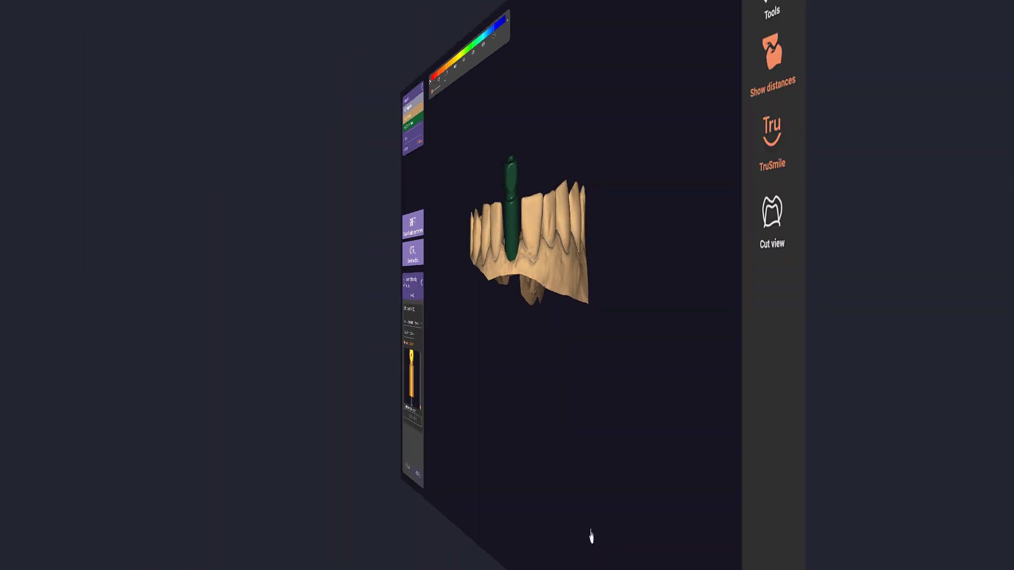
- Filter the tooth 21 implant analog list by 'Zimm' to show Zimmer Biomet entries
left_click(78, 328)
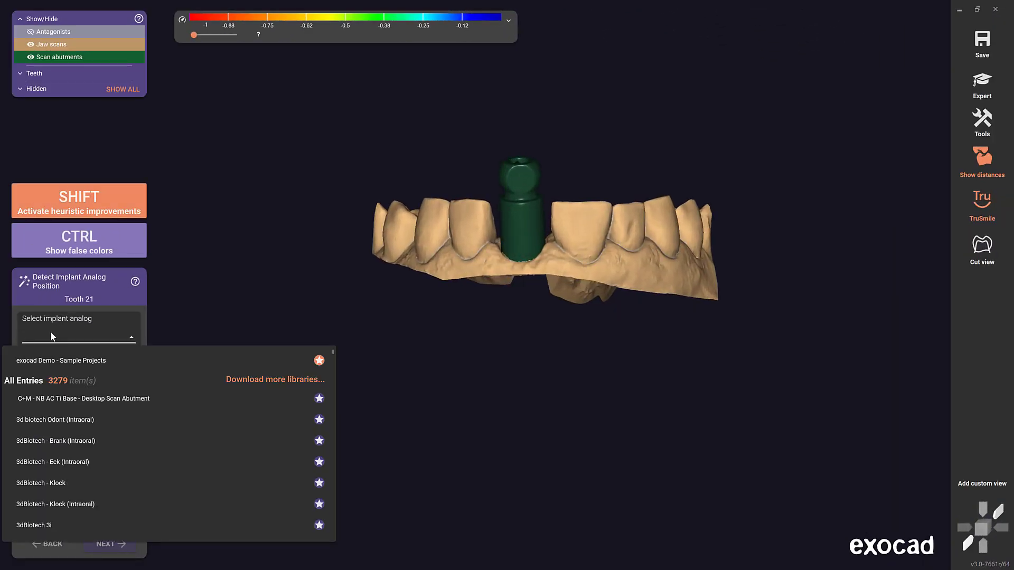
type("Zimm")
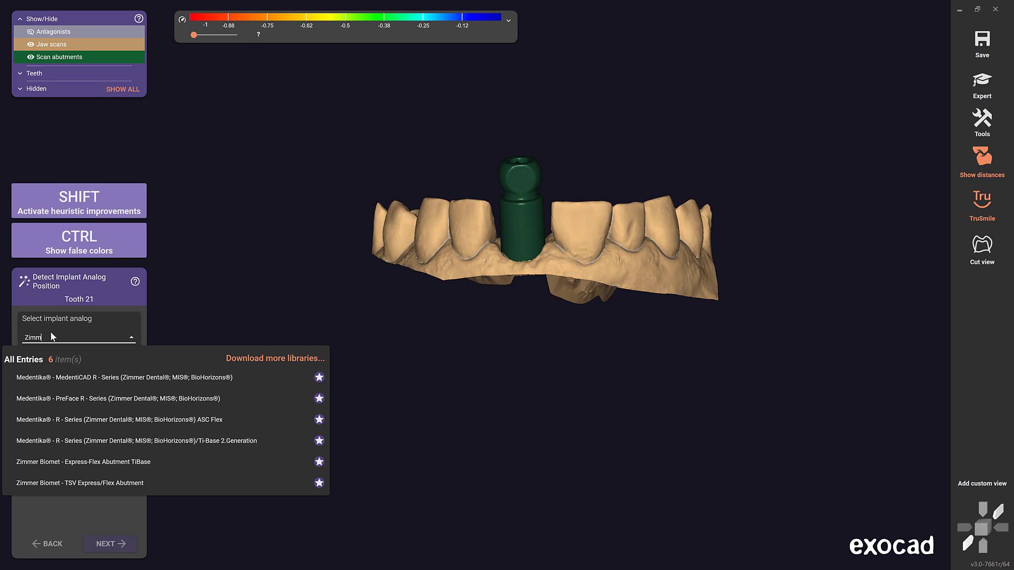